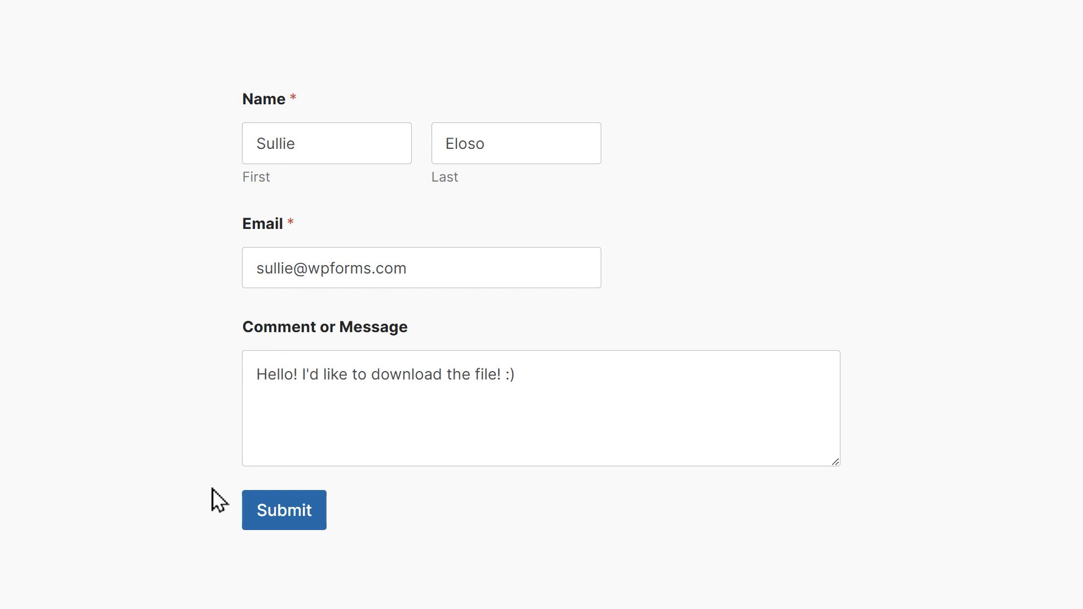
Submit the demo contact form and return to the WordPress dashboard.
left_click(283, 510)
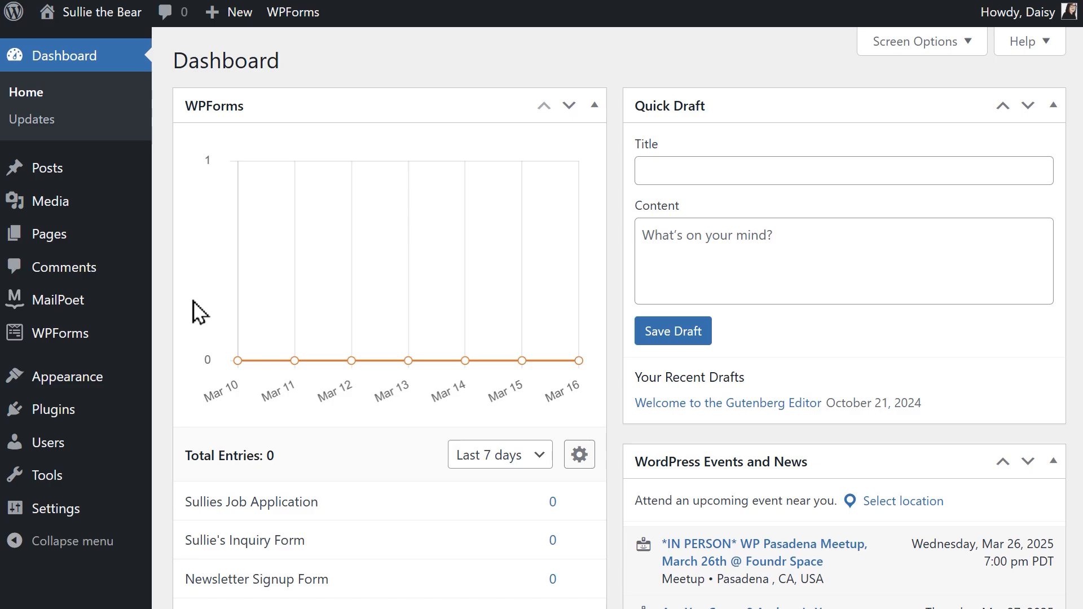
mouse_move(51, 234)
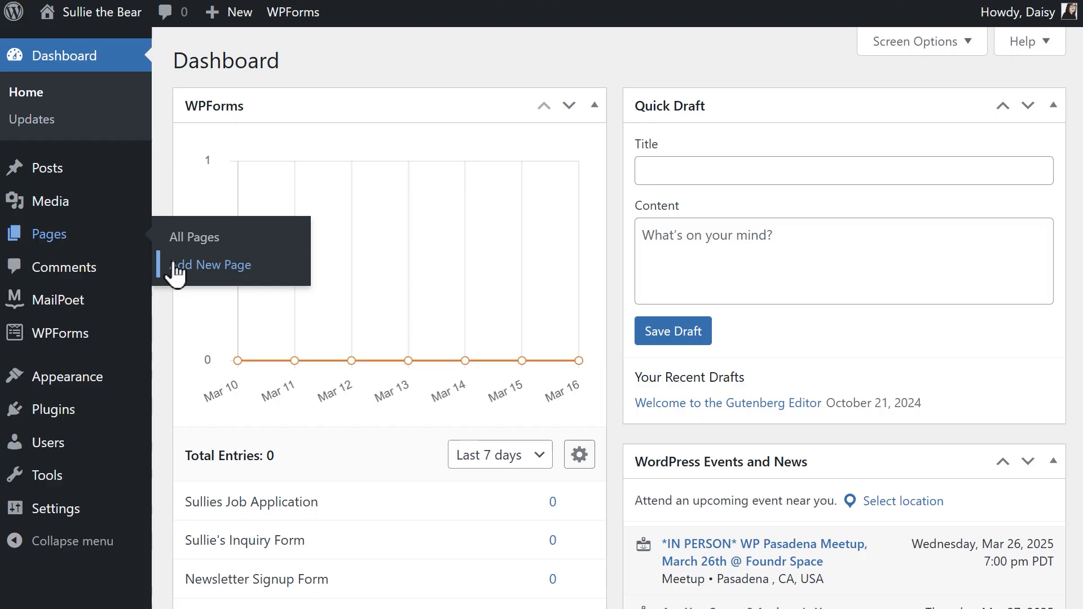
Create a new page titled Download Page with the thank-you intro paragraphs.
left_click(215, 266)
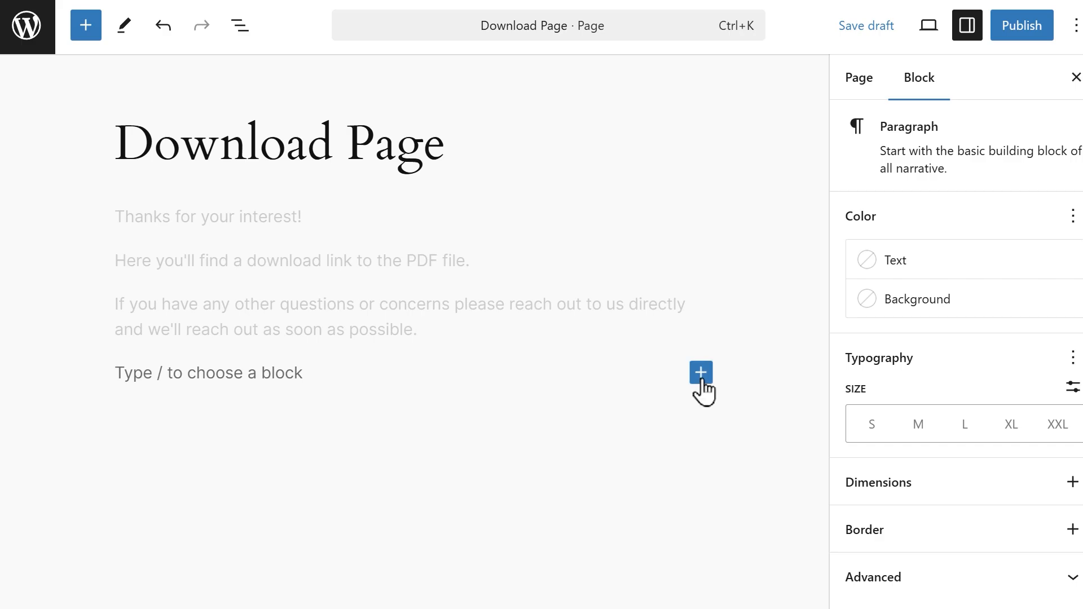
Insert a File block and select Sullies-Flowers-Terms-Conditions.pdf from the Media Library.
left_click(700, 374)
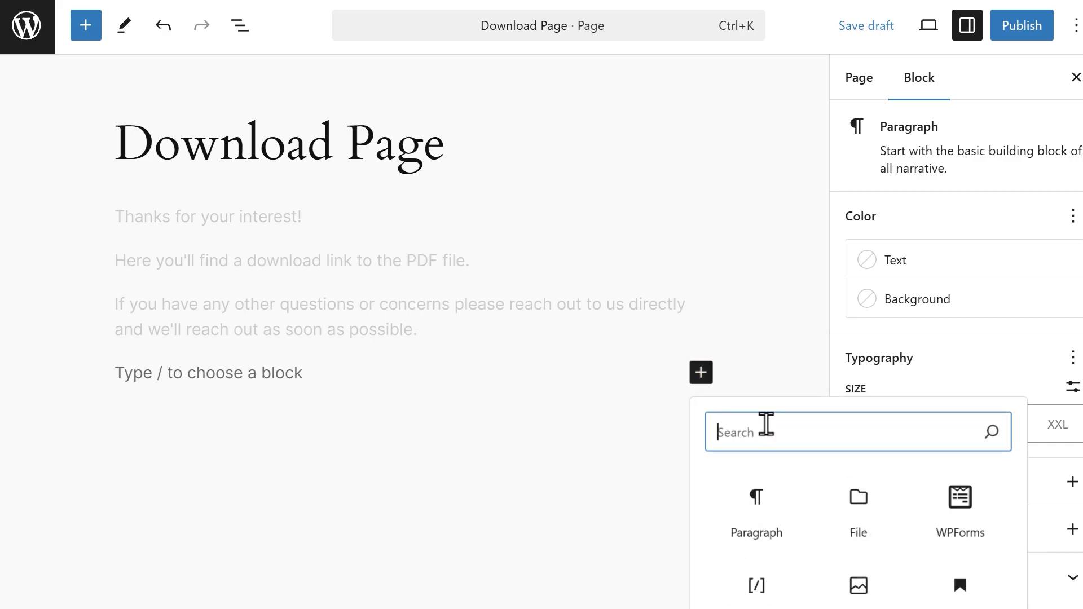
left_click(857, 508)
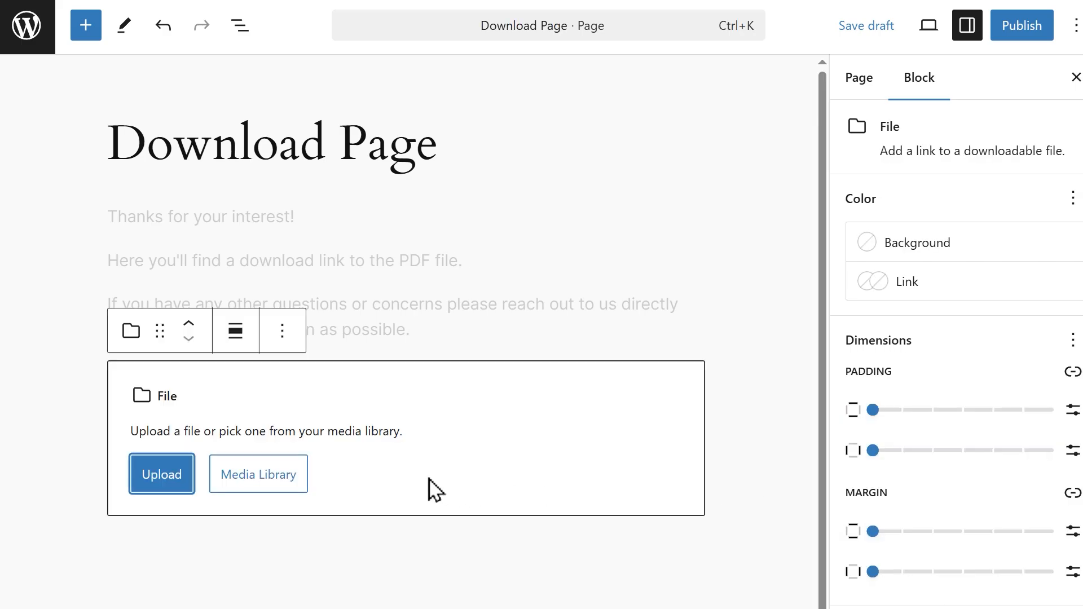
left_click(258, 474)
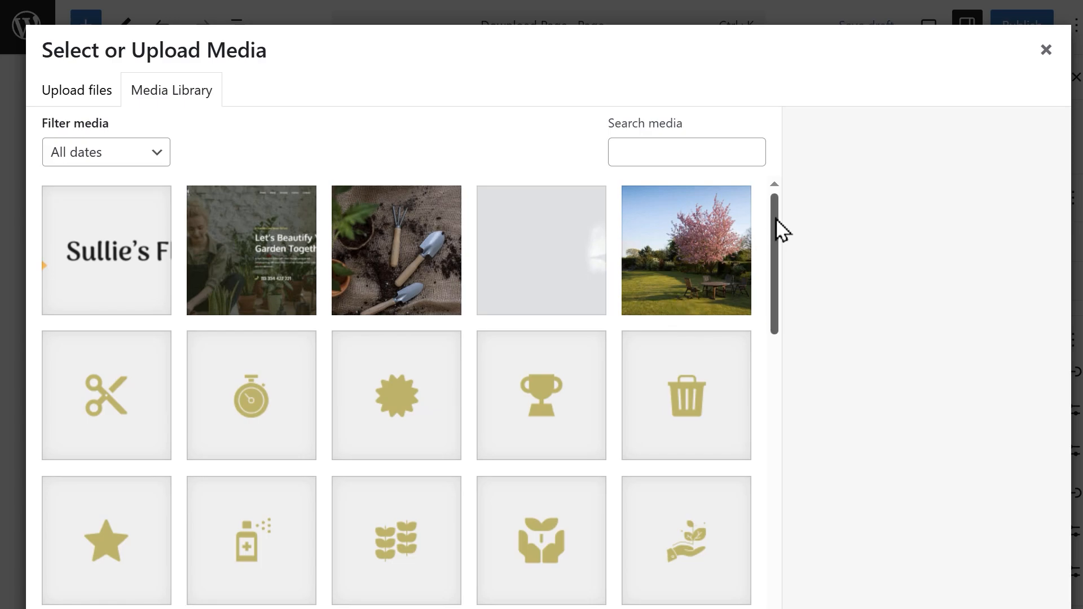
scroll("down", 3)
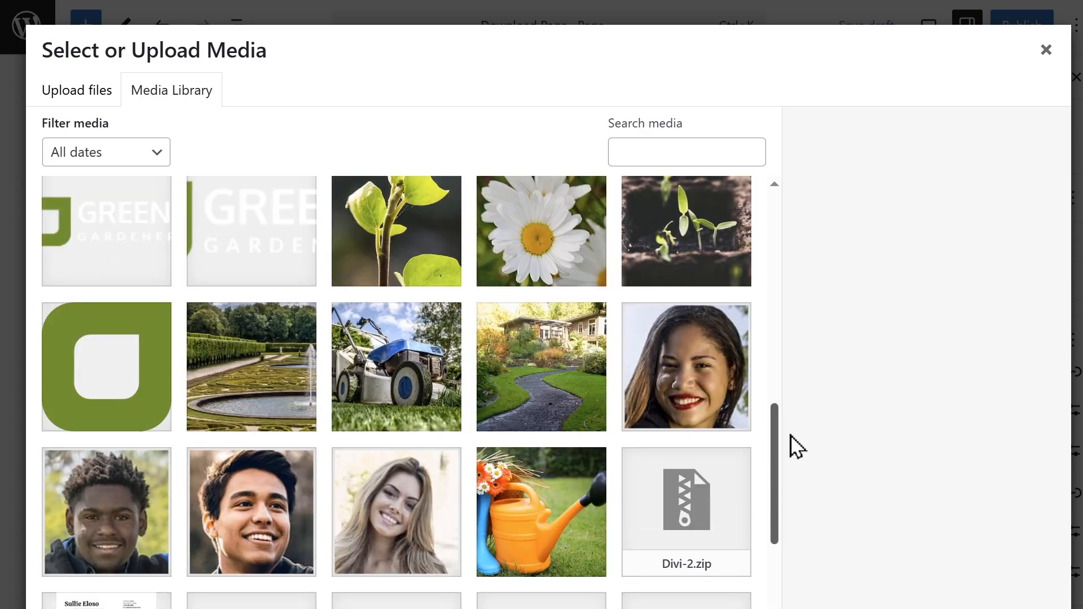
scroll("down", 3)
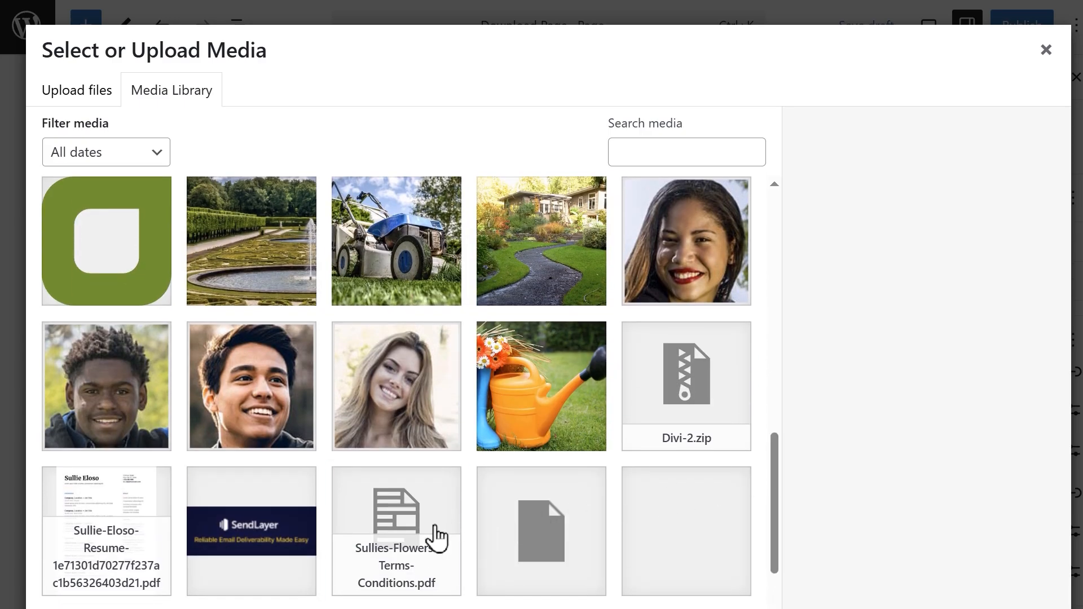
left_click(396, 531)
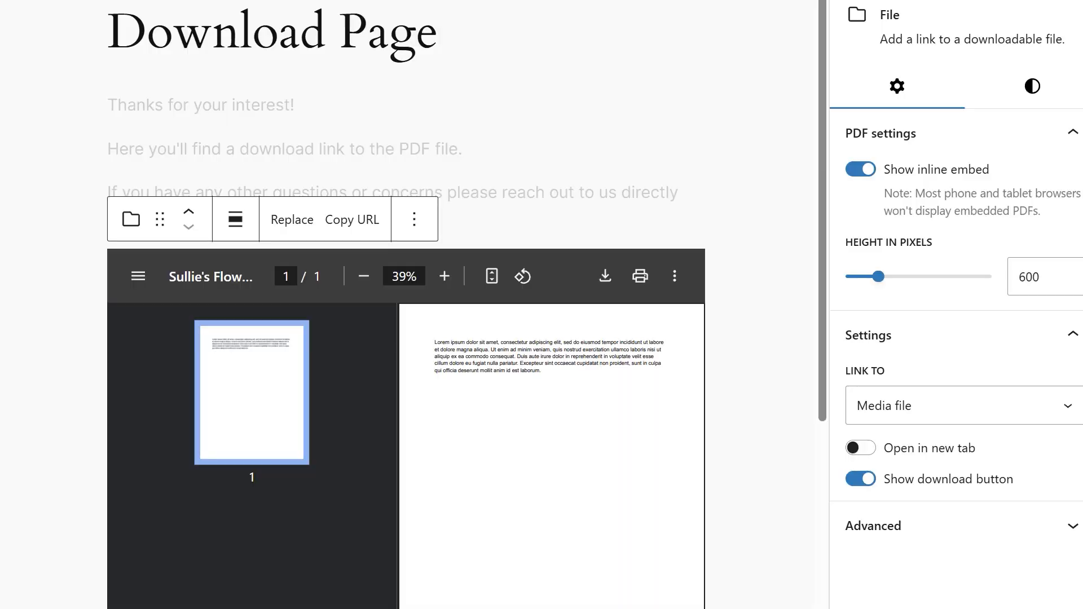
Turn off Show inline embed for the PDF and publish the Download Page.
scroll("down", 3)
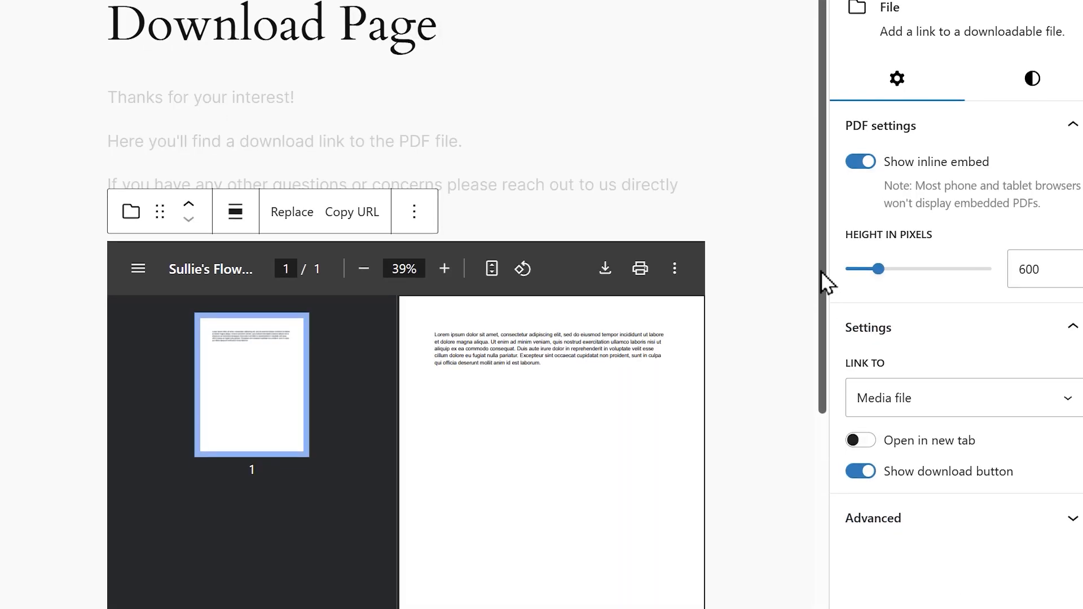
scroll("down", 3)
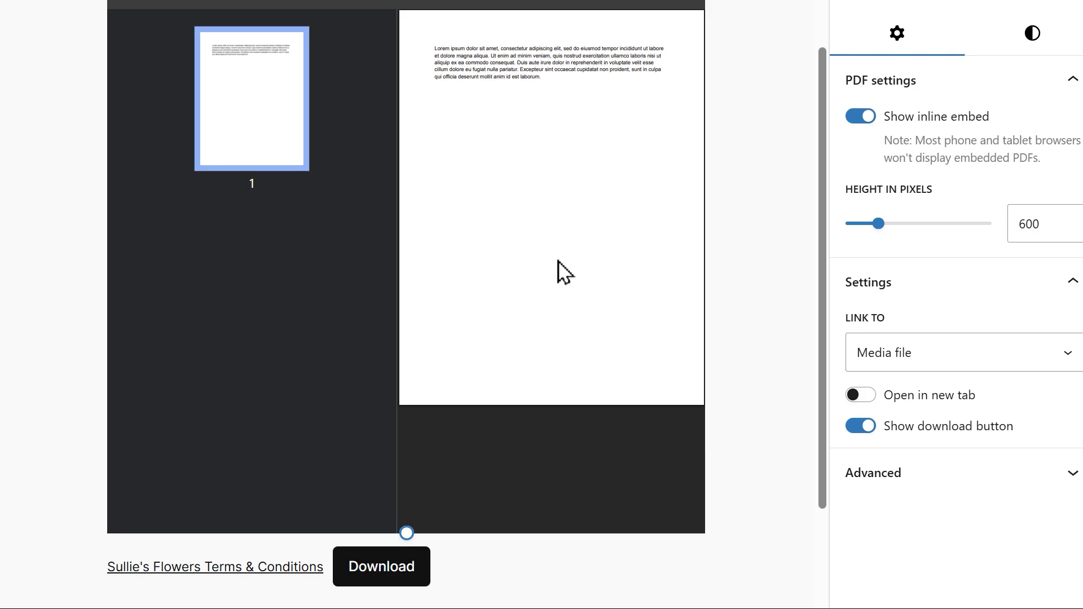
mouse_move(861, 116)
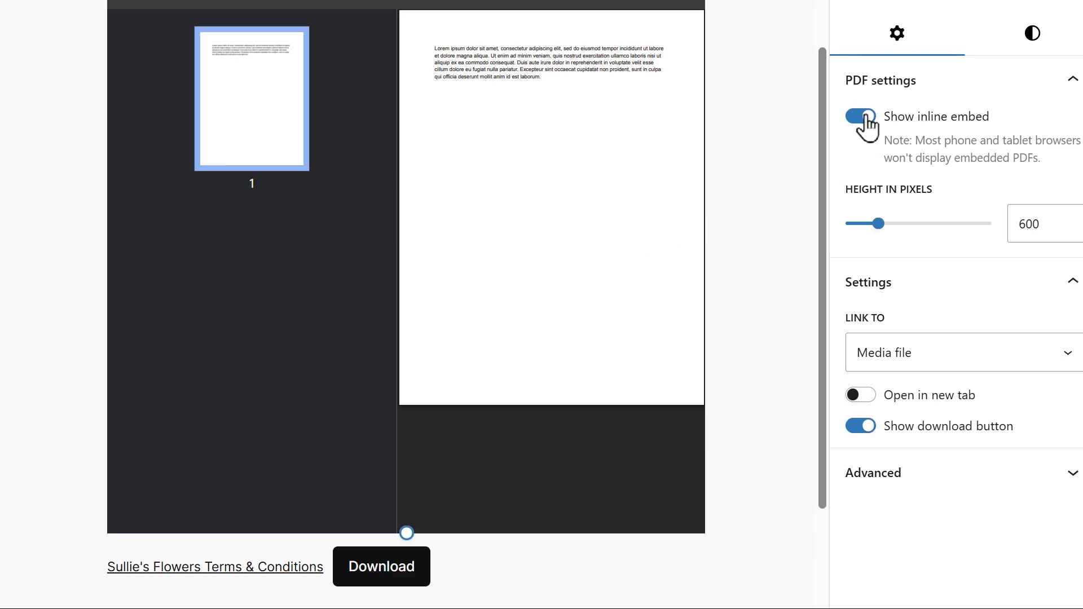
left_click(860, 116)
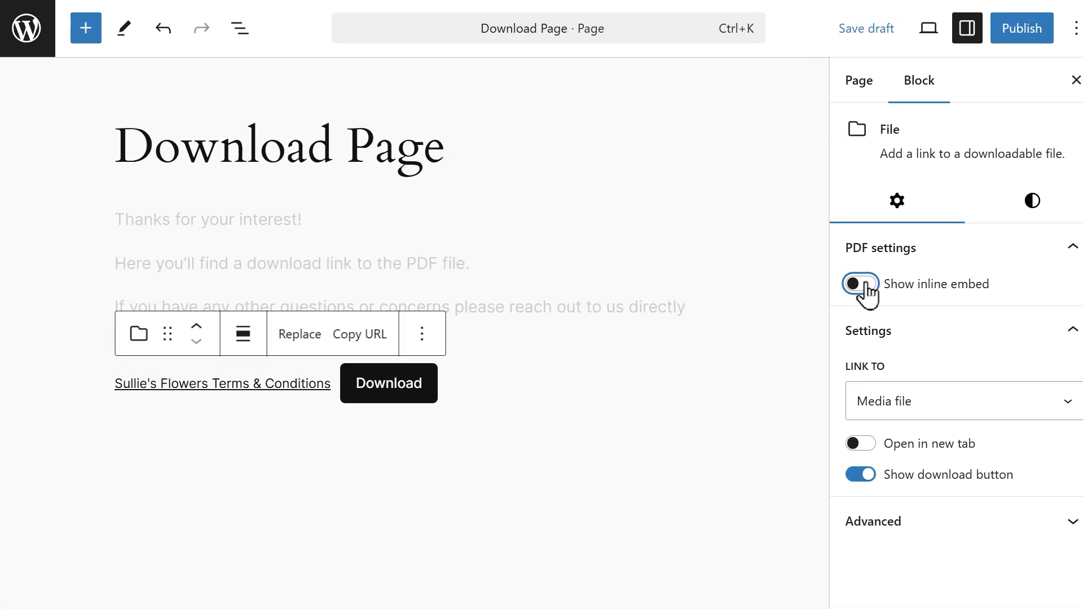
left_click(859, 284)
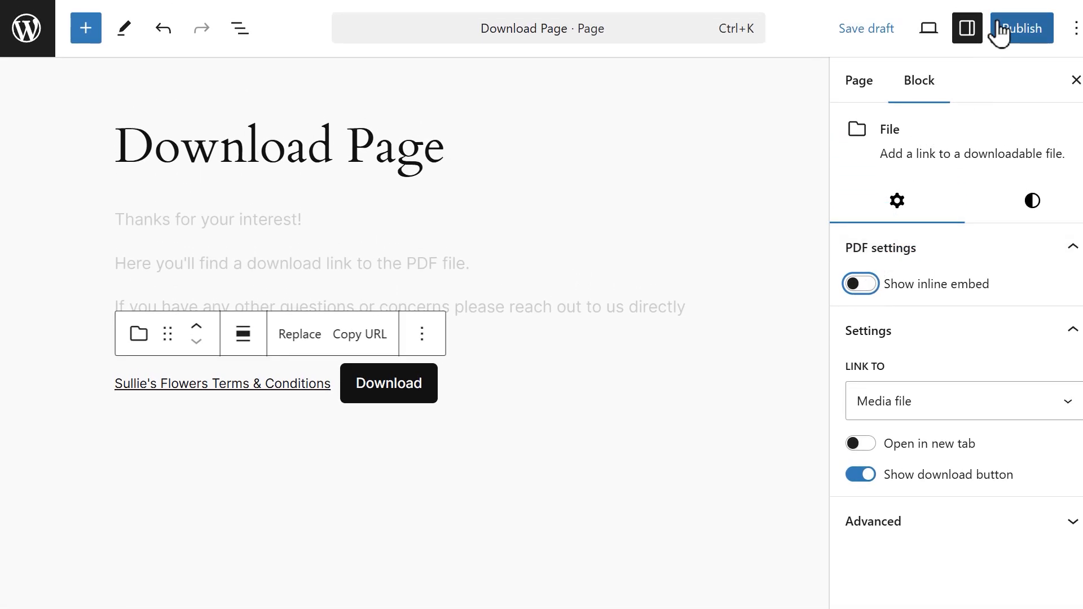
left_click(1022, 28)
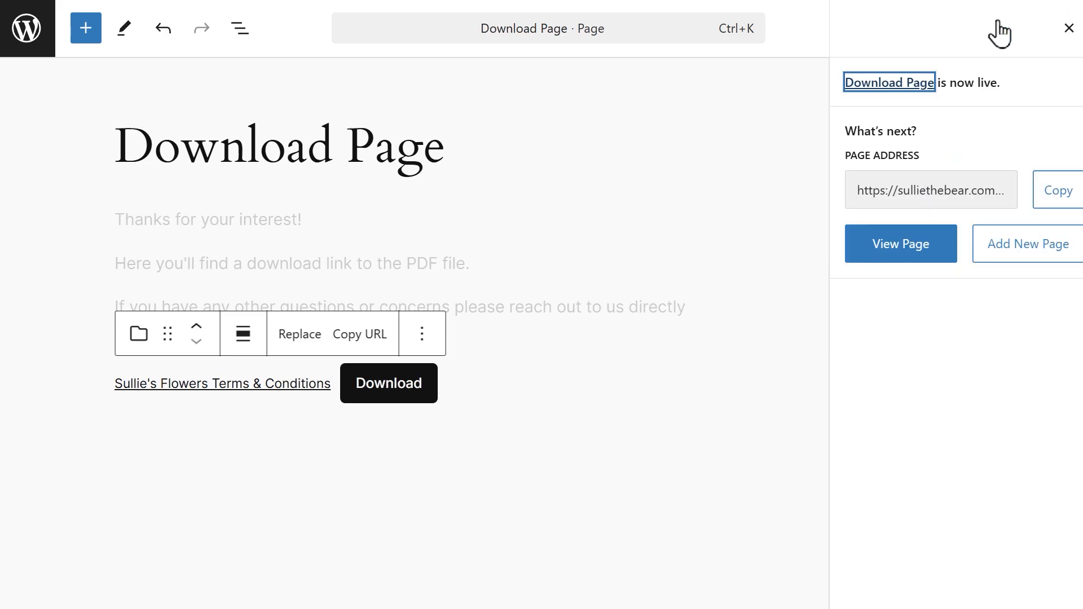
mouse_move(827, 217)
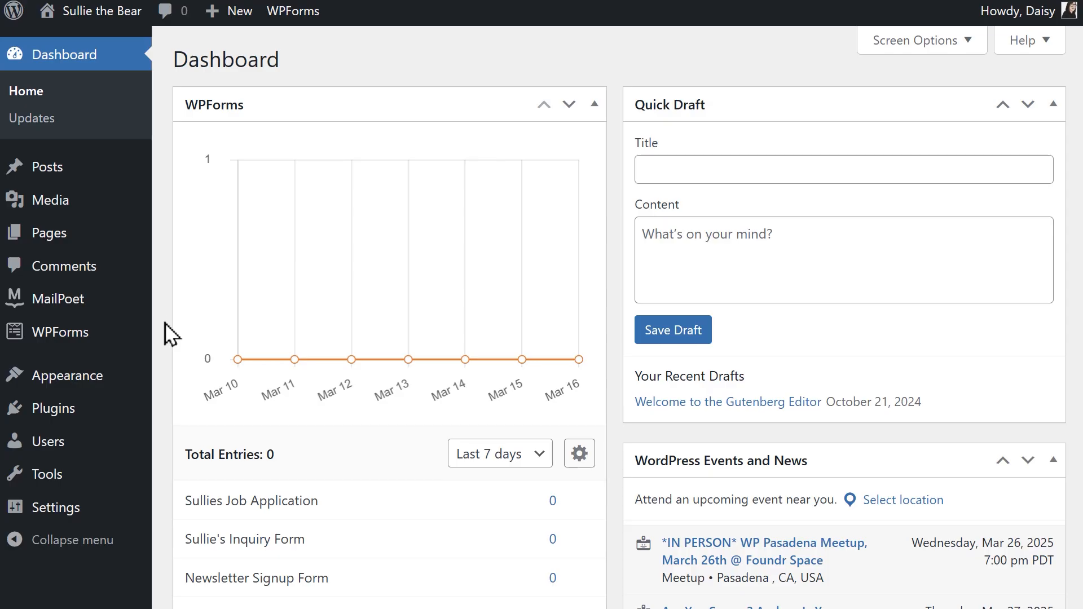
mouse_move(62, 331)
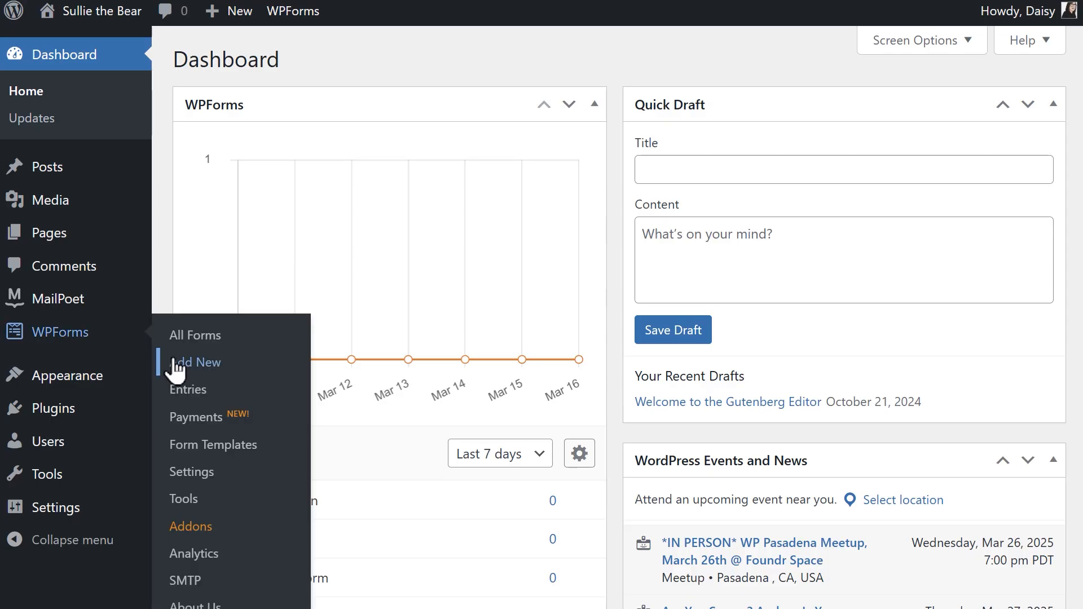
Start a new WPForms form named Contact Form.
left_click(200, 362)
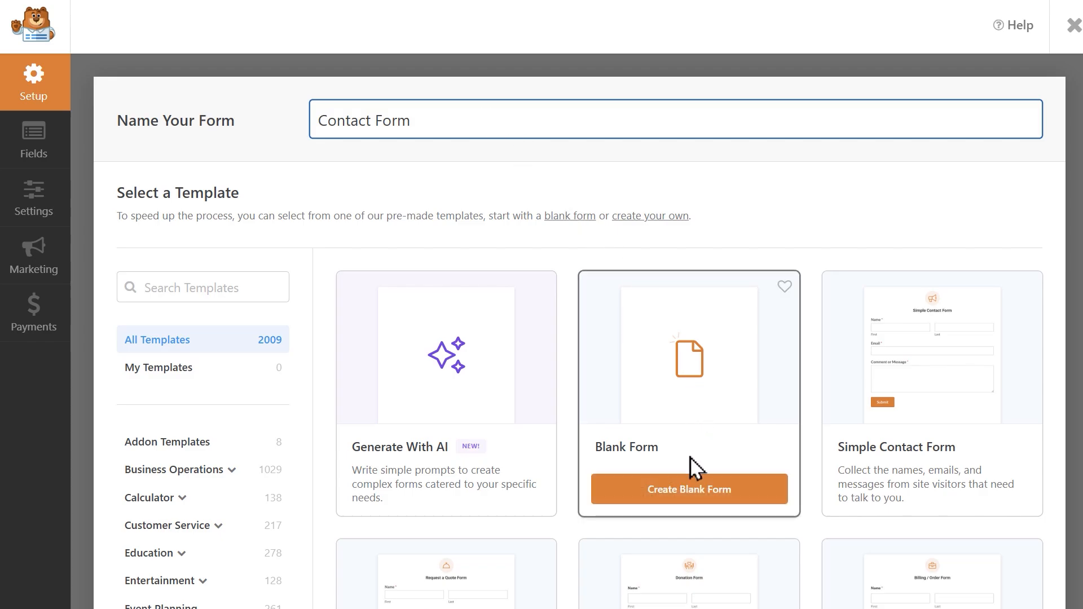
From a blank template, add a Paragraph Text field labelled 'Comment or Message' below the required Email.
left_click(688, 488)
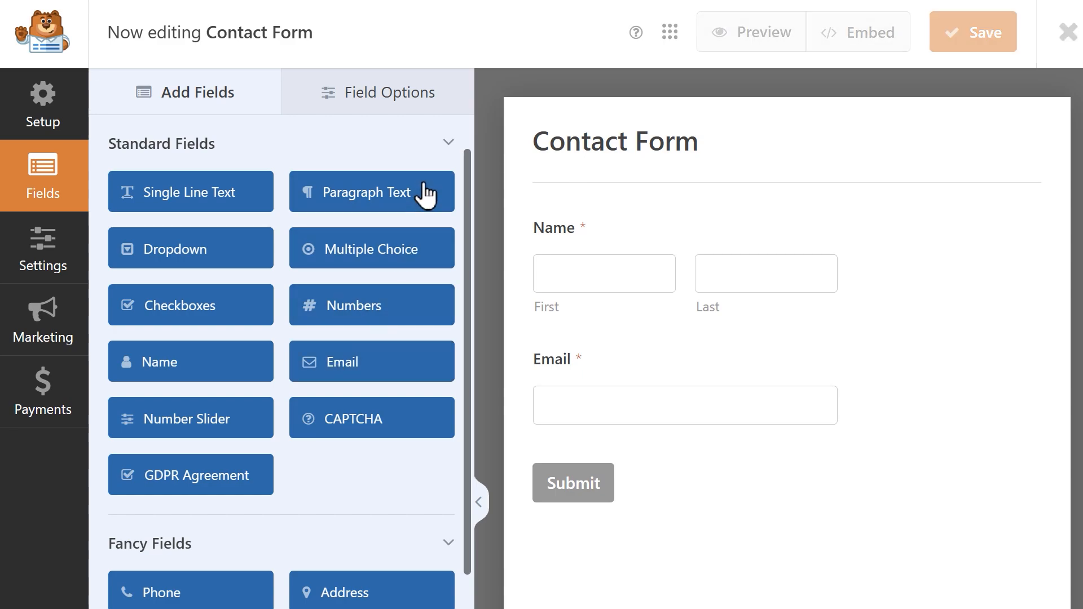
left_click(371, 192)
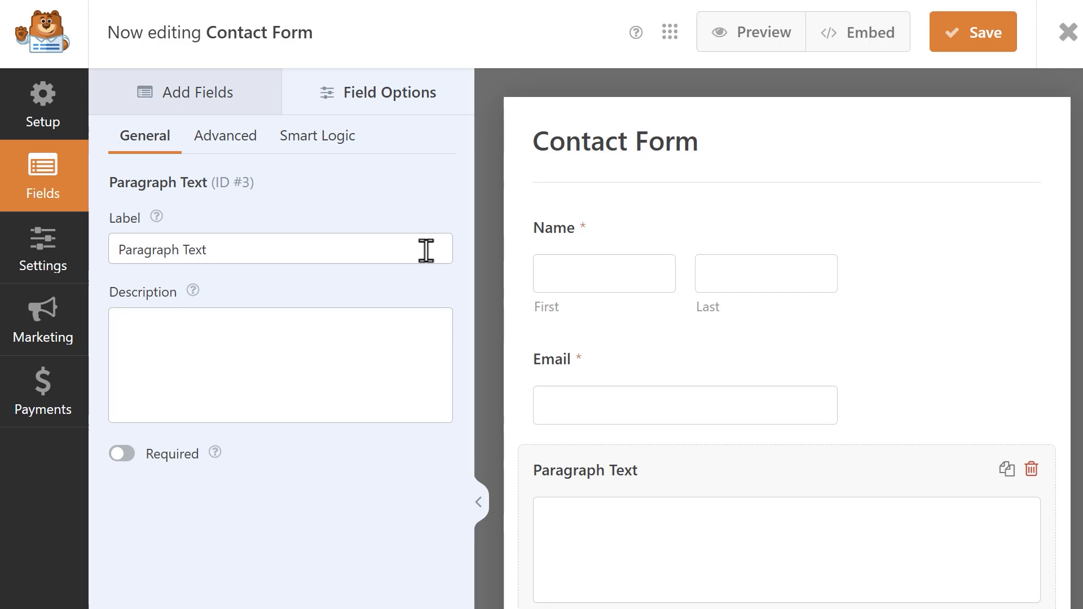
type("Comment or Mess")
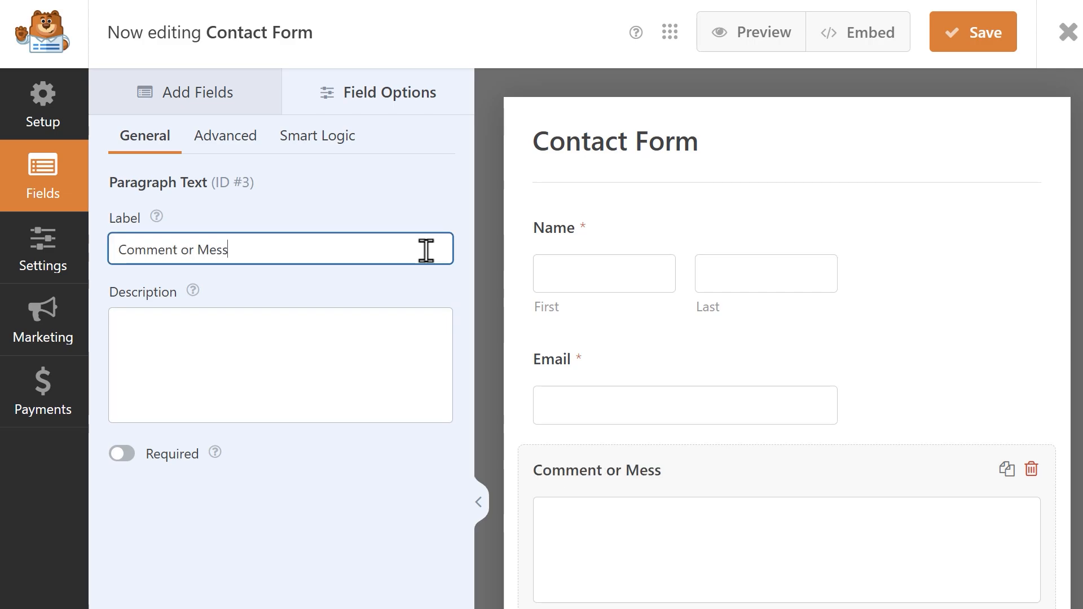
type("age")
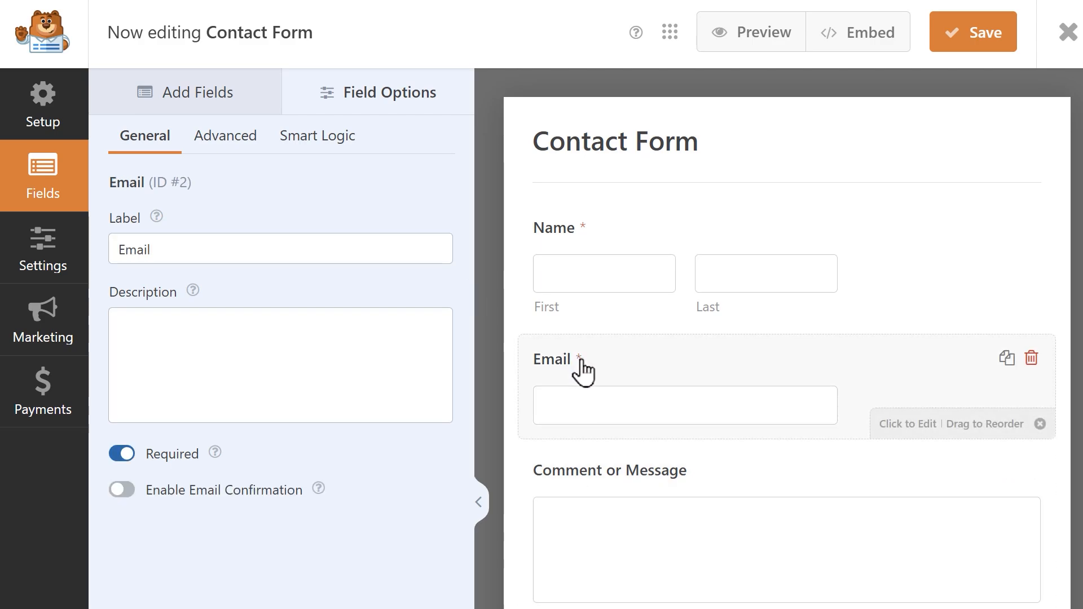
mouse_move(165, 450)
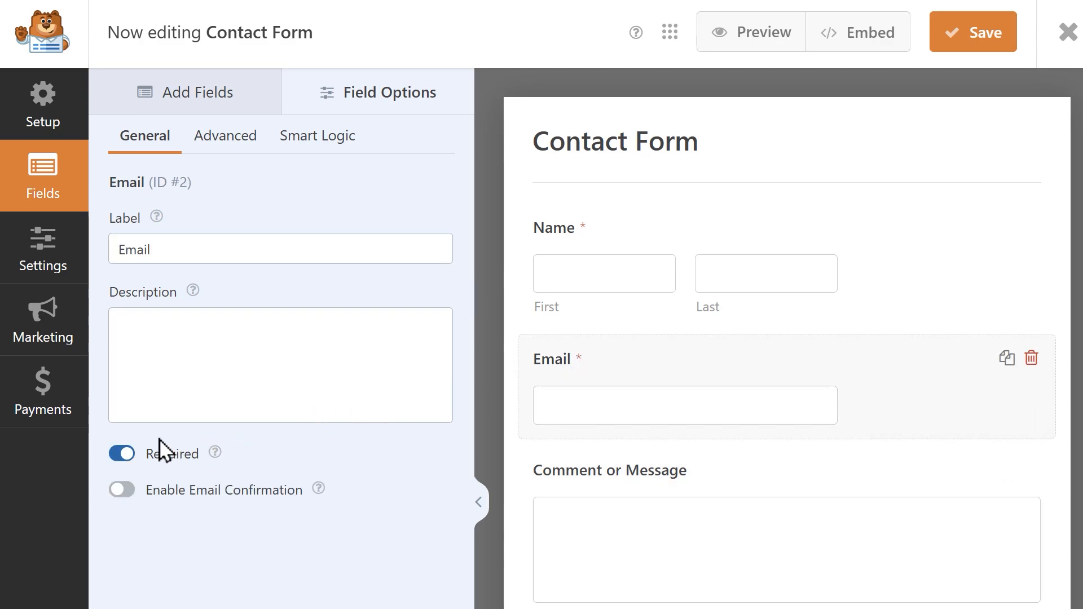
mouse_move(97, 471)
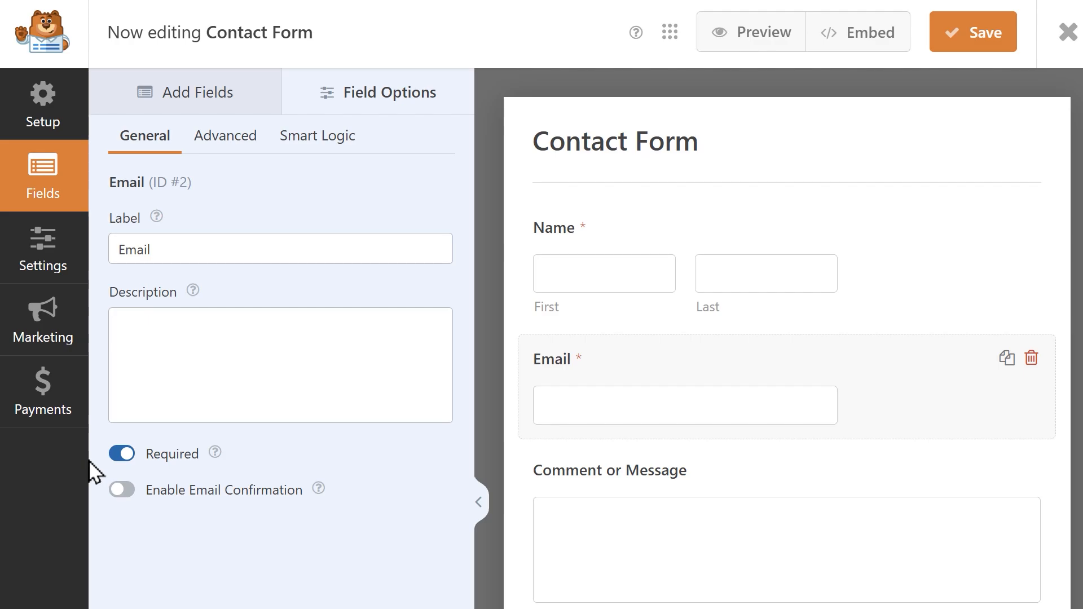
left_click(43, 248)
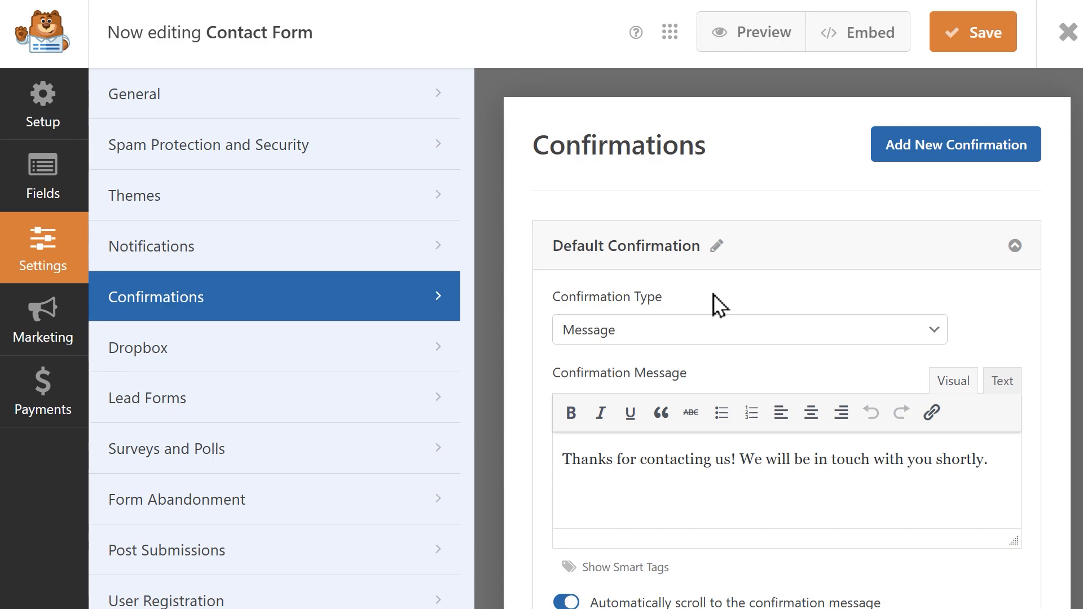
left_click(749, 329)
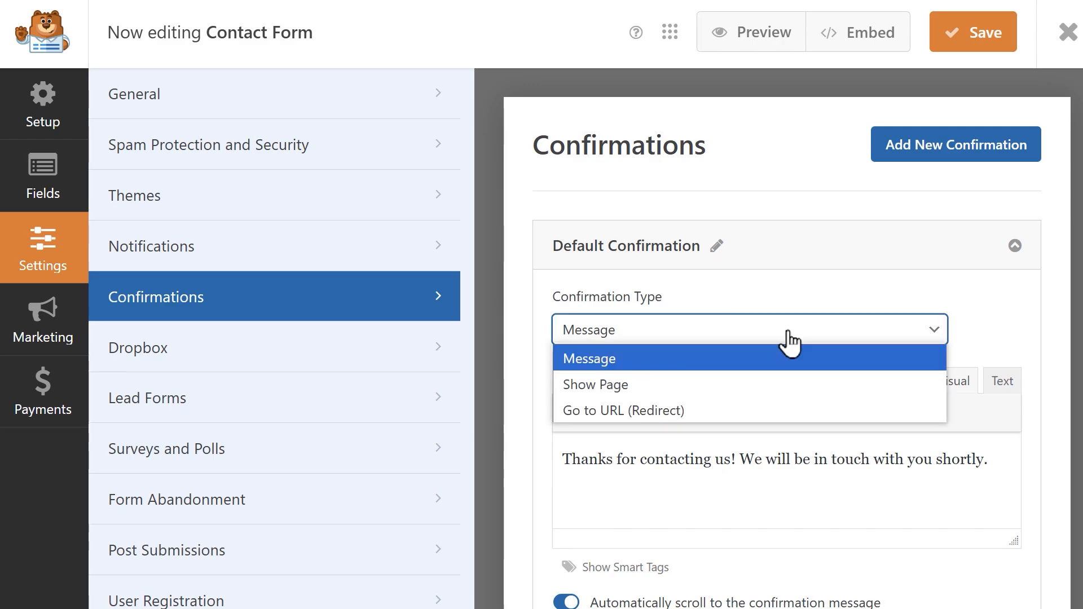
left_click(594, 385)
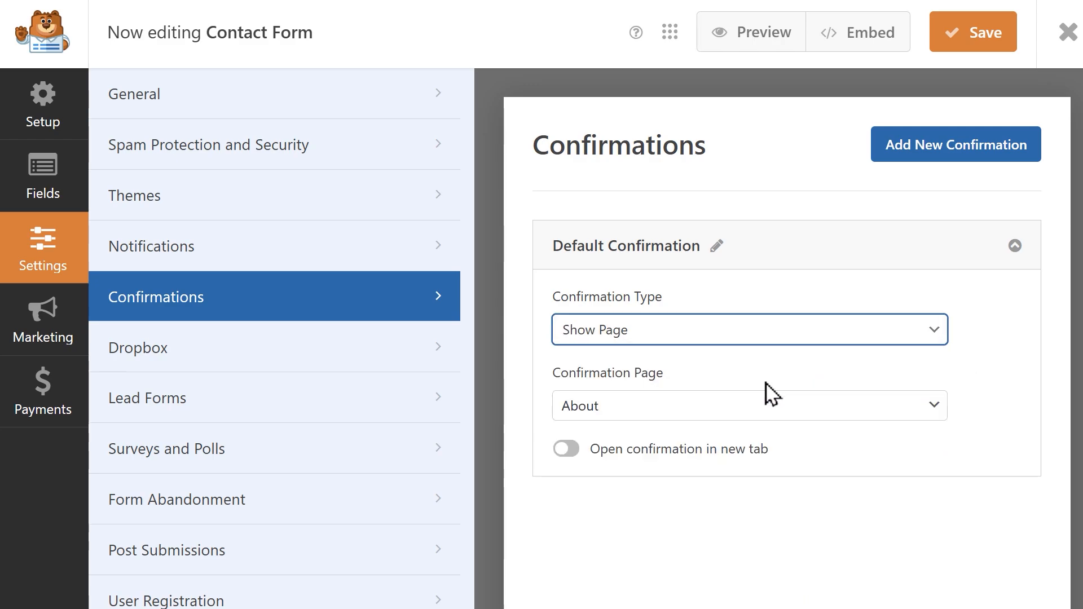
left_click(749, 405)
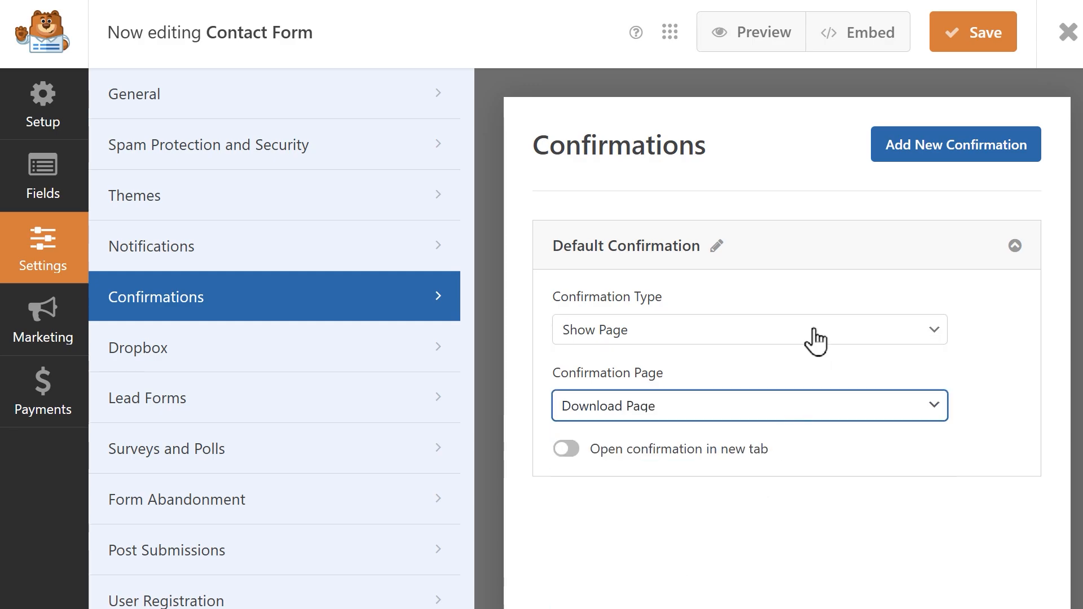
left_click(747, 330)
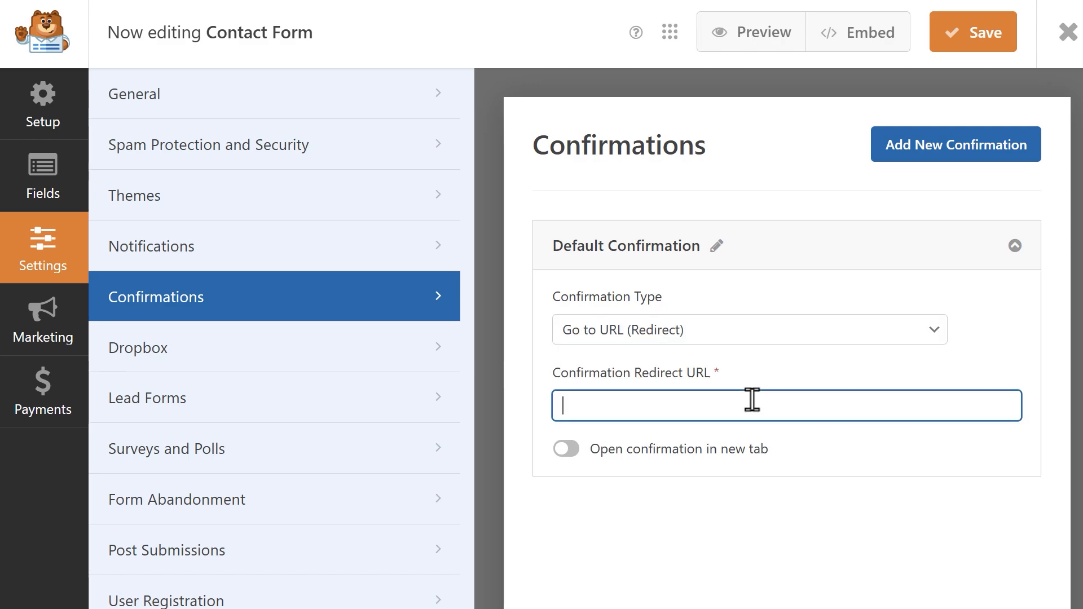
type("https://sulliethebear.com/download-page/")
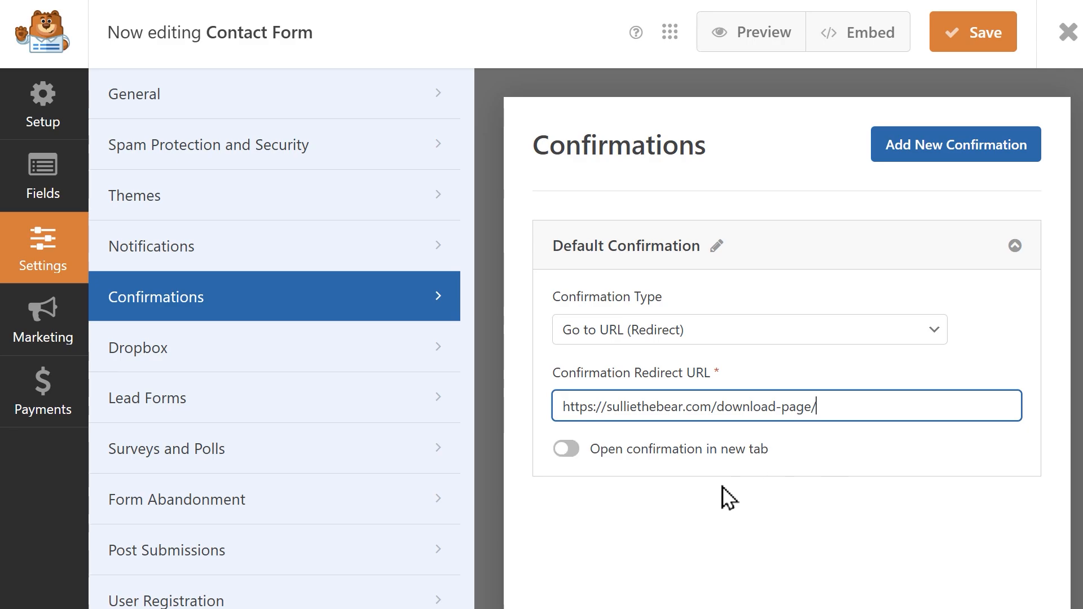
left_click(565, 448)
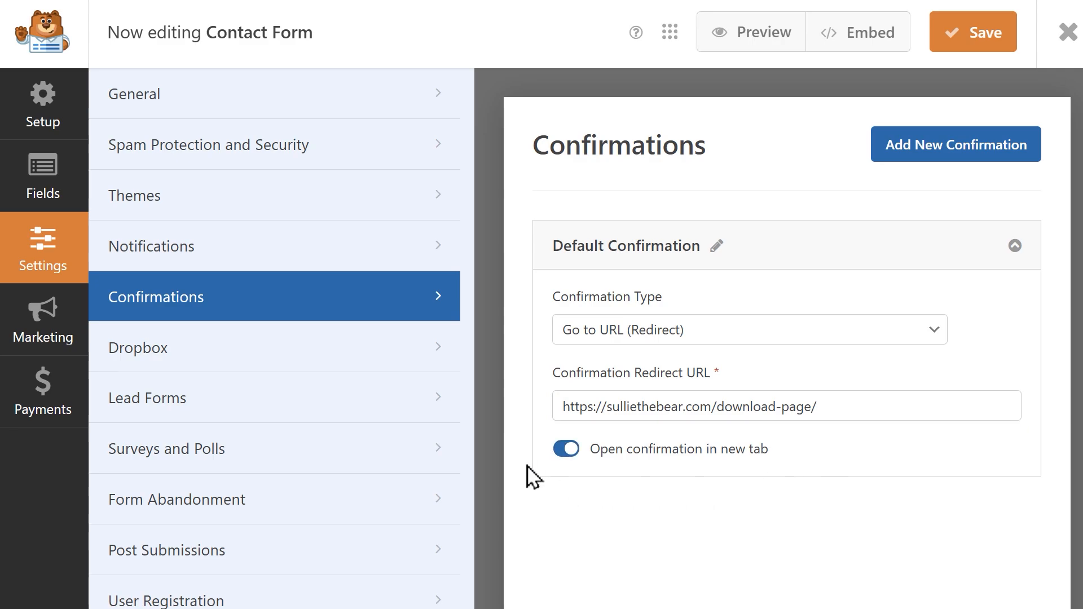
mouse_move(915, 93)
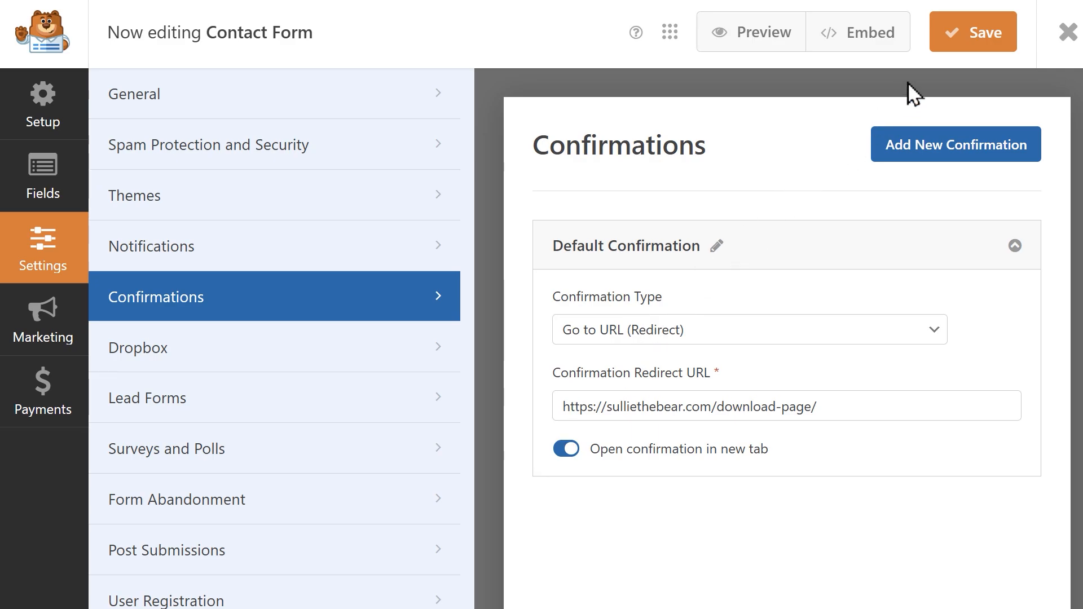
left_click(971, 31)
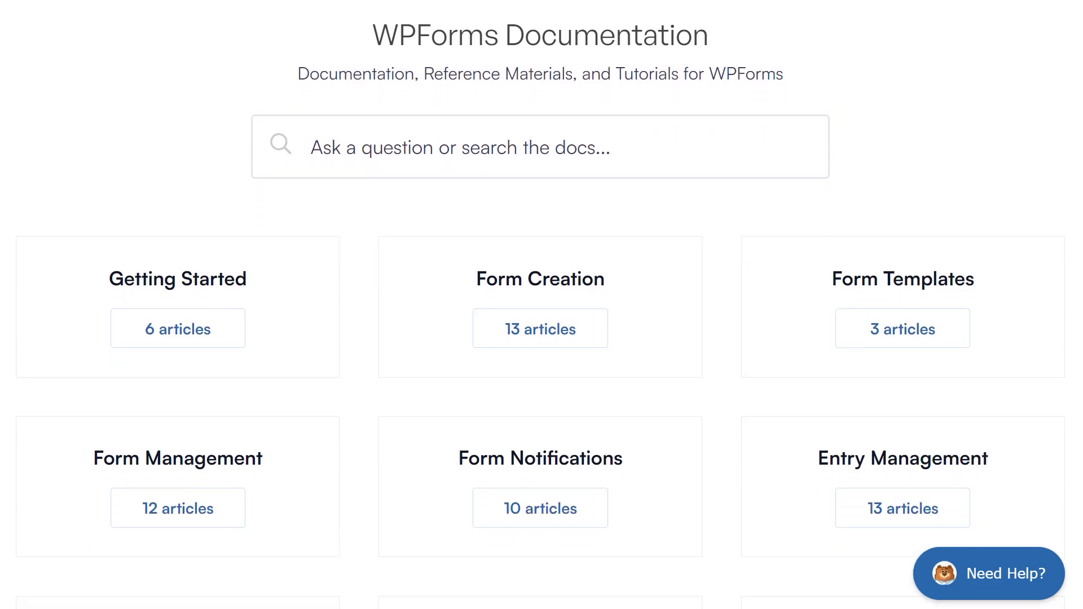
Scroll down the WPForms Documentation page.
scroll("down", 3)
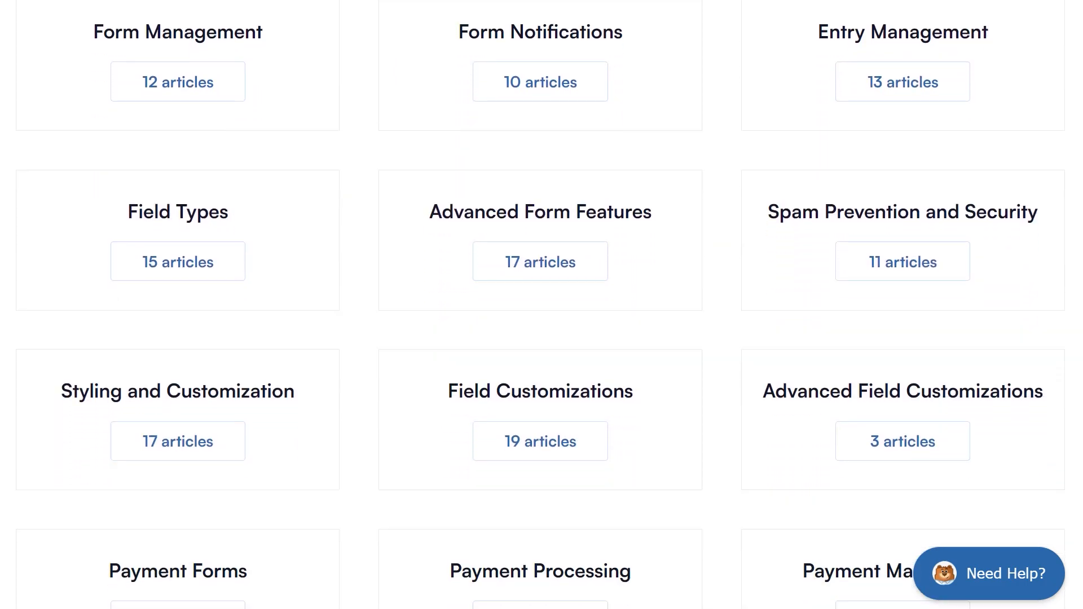
scroll("down", 3)
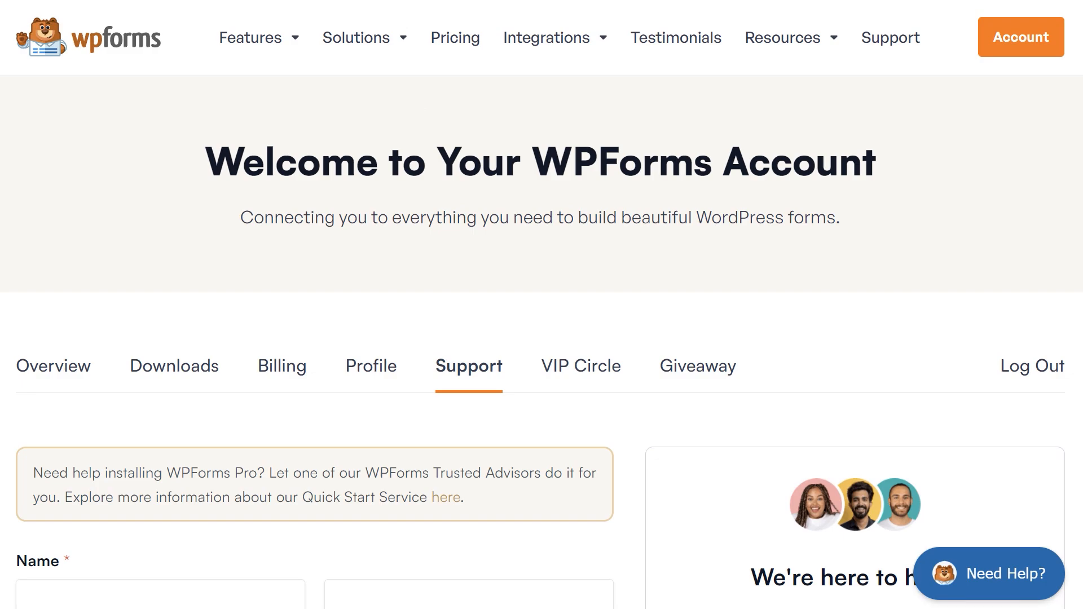
scroll("down", 3)
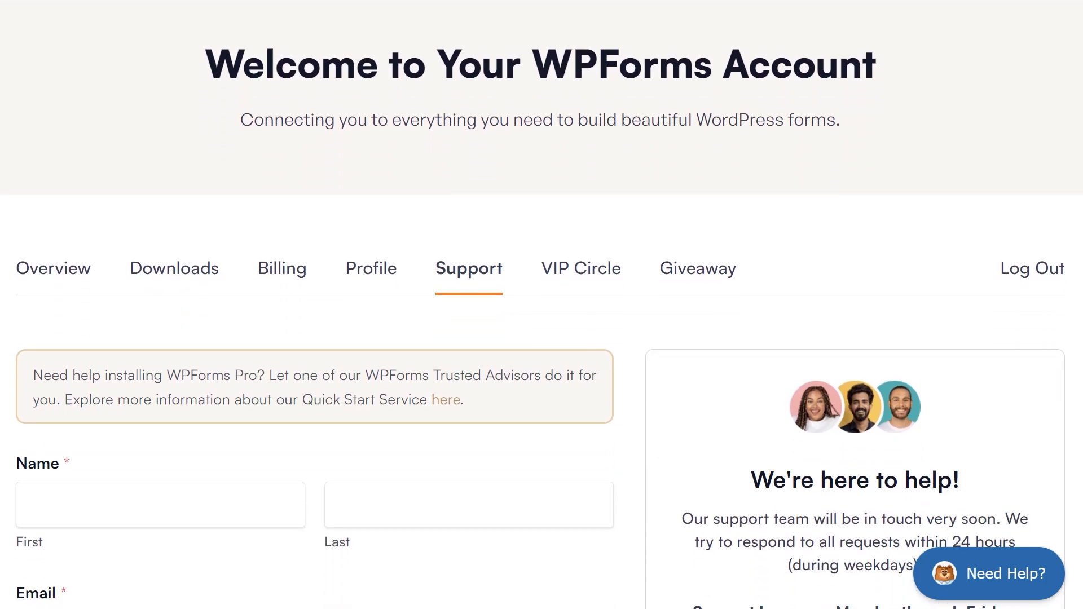
scroll("down", 3)
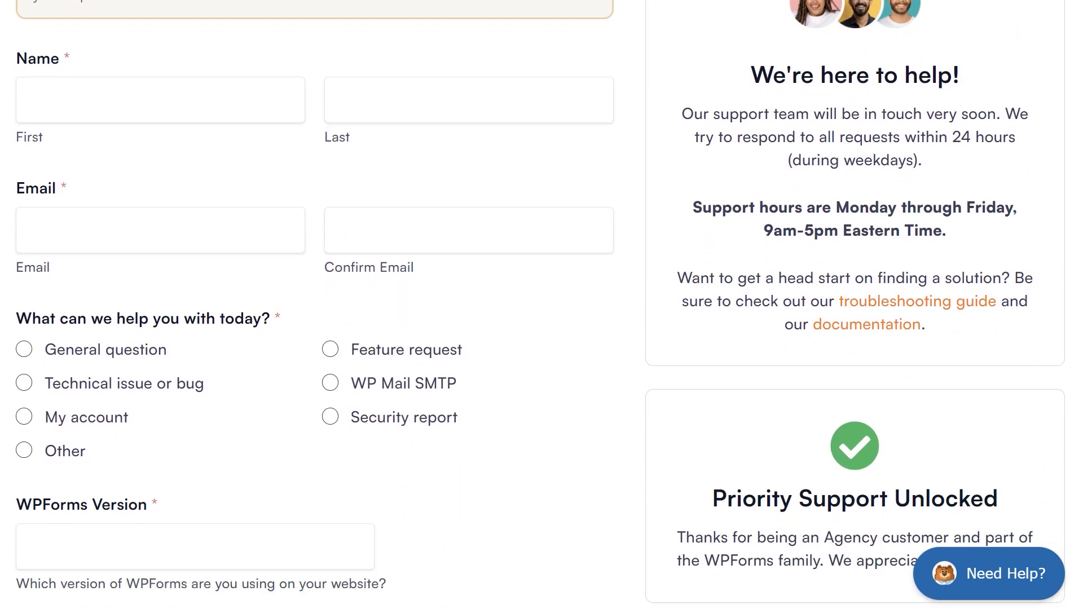